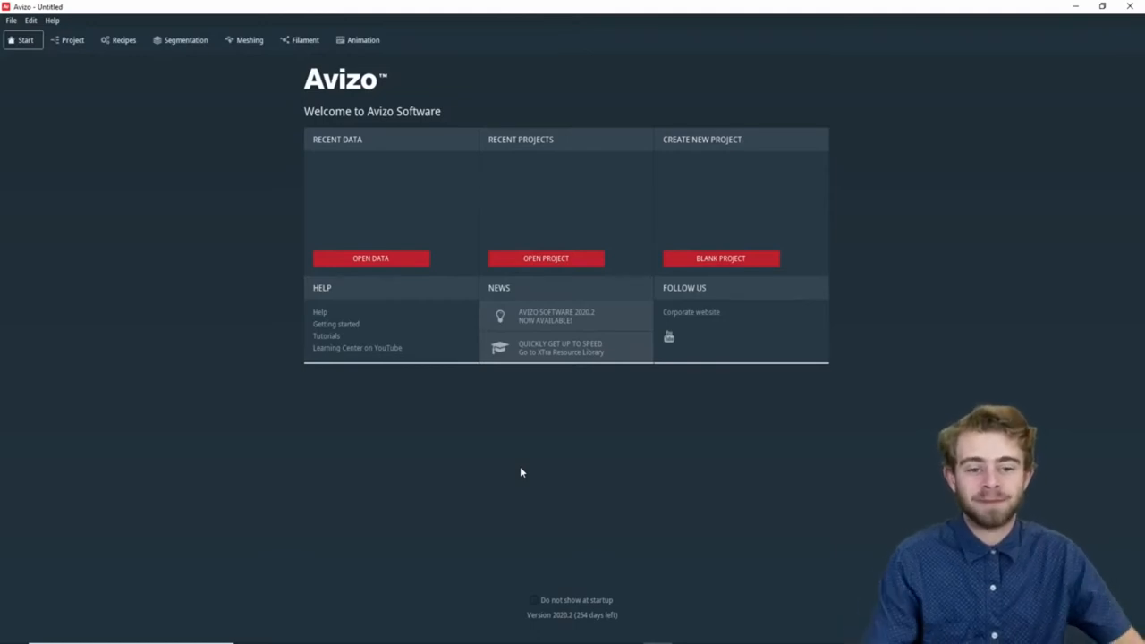
- Load the teddybear image files via Open Data and accept the default Image Read Parameters
click(370, 257)
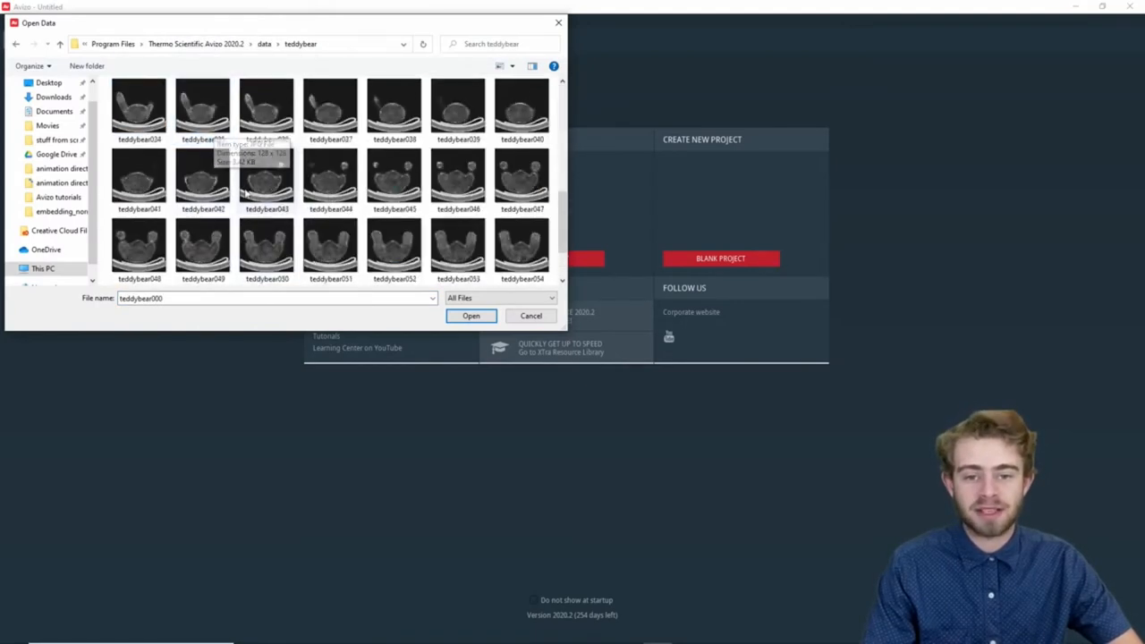
click(470, 315)
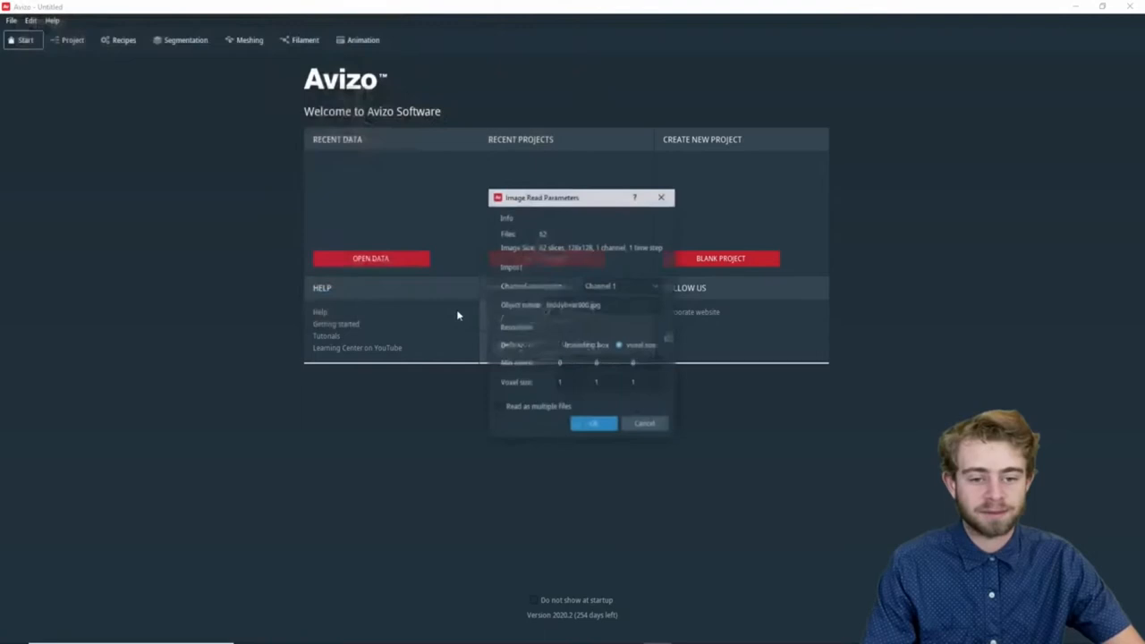
click(595, 422)
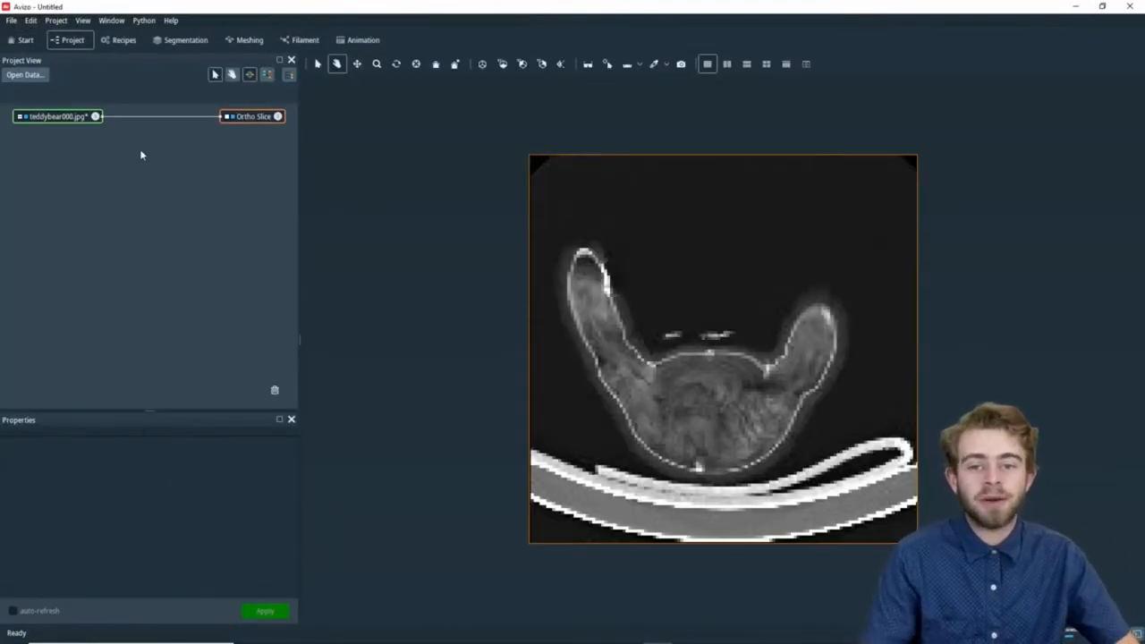
- Attach a Volume Rendering module to teddybear000.jpg and orbit the bear to face front
click(253, 116)
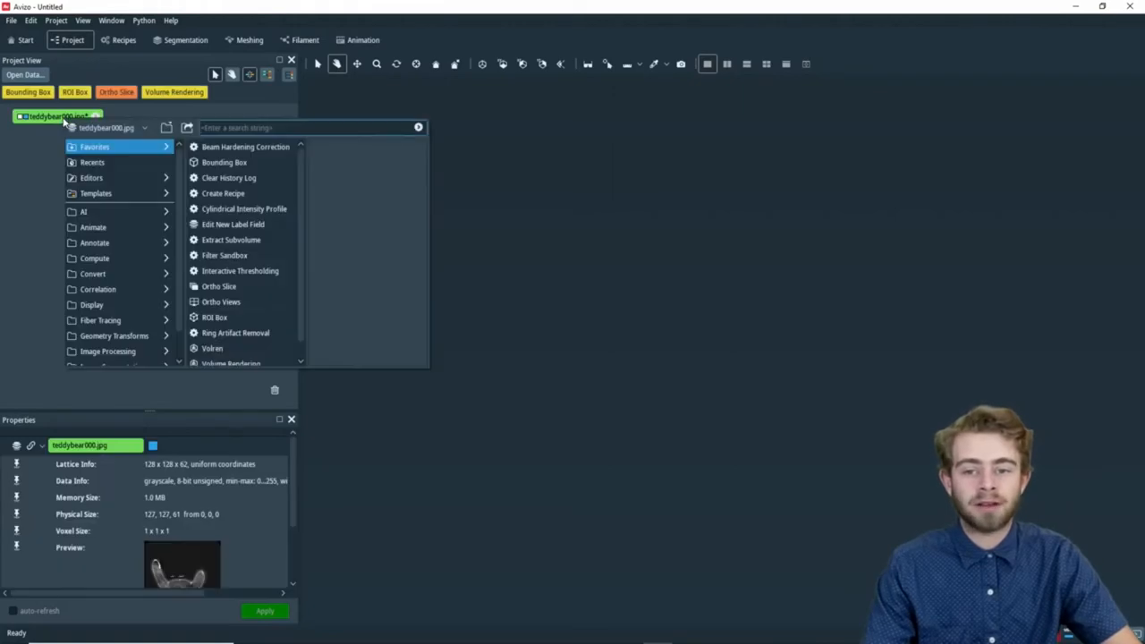
text(volume)
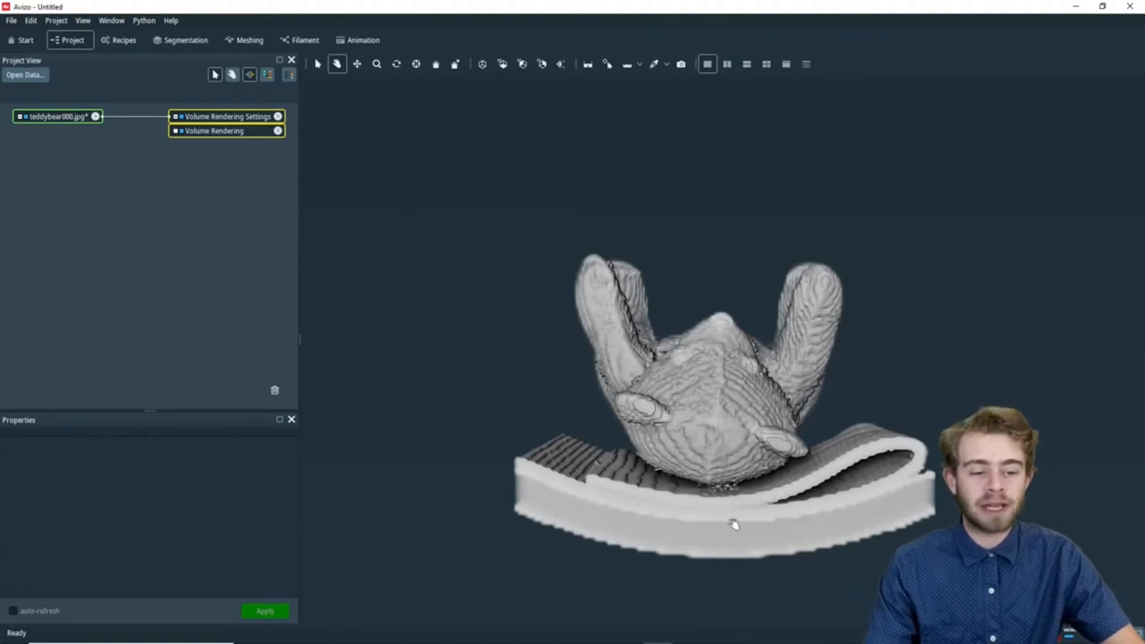
drag(733, 523, 573, 376)
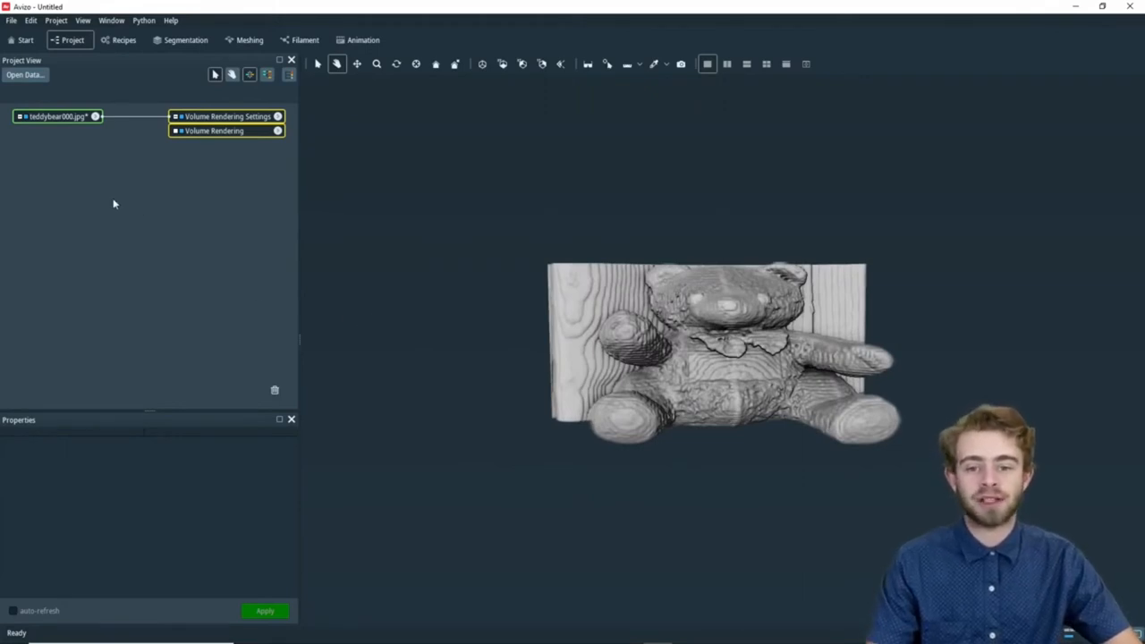
- Create a Camera Path object from the Project View and move its node lower in the tree
right_click(115, 204)
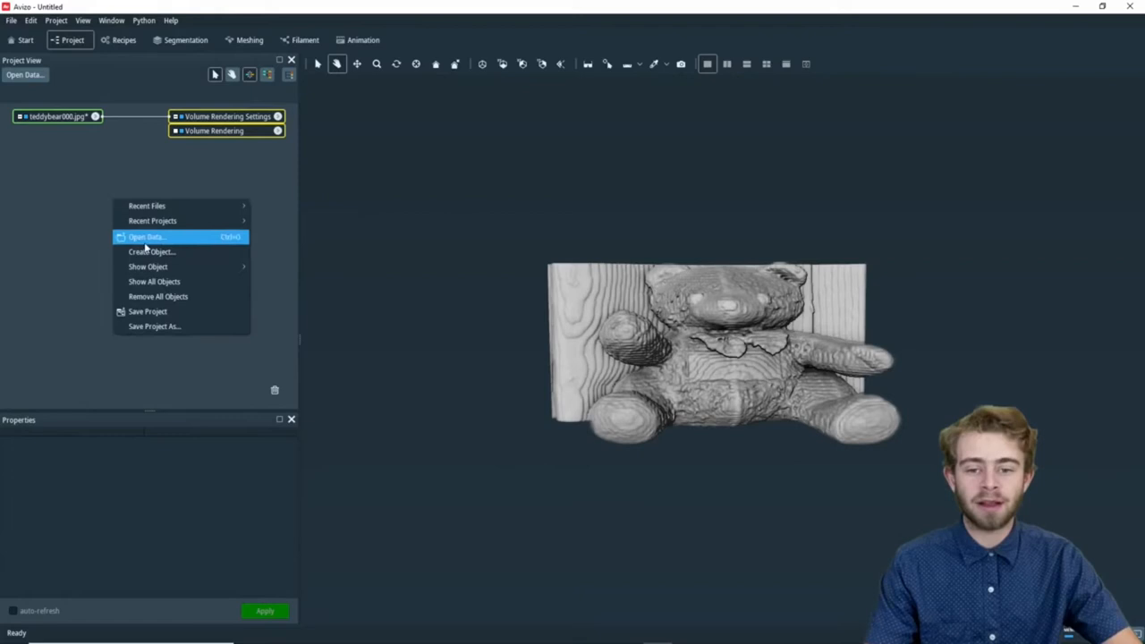
click(150, 250)
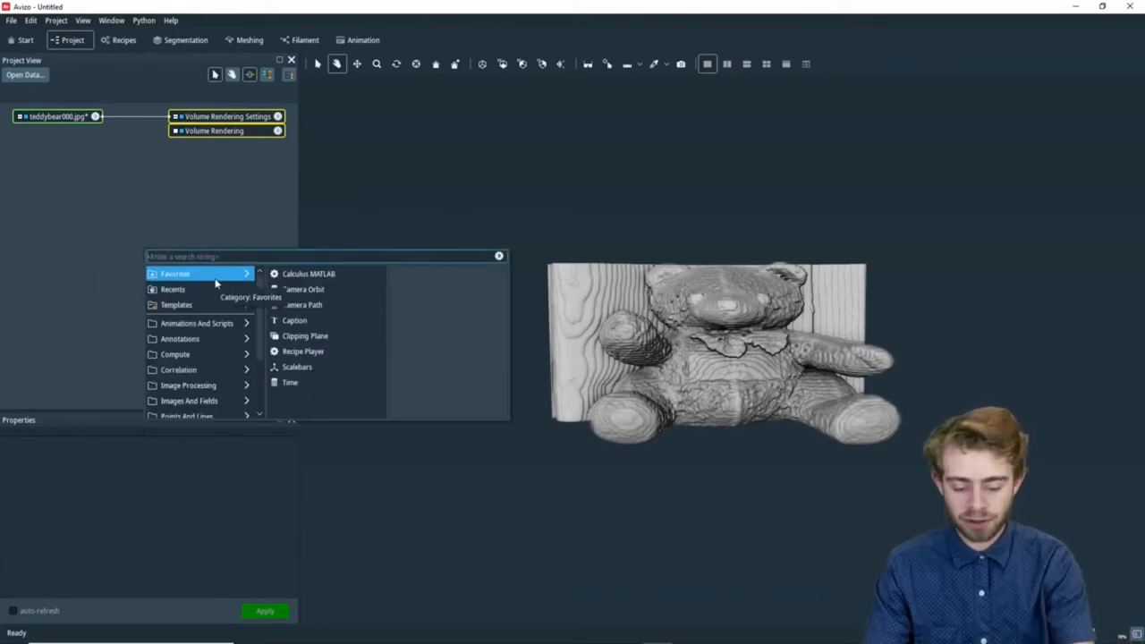
text(camera p)
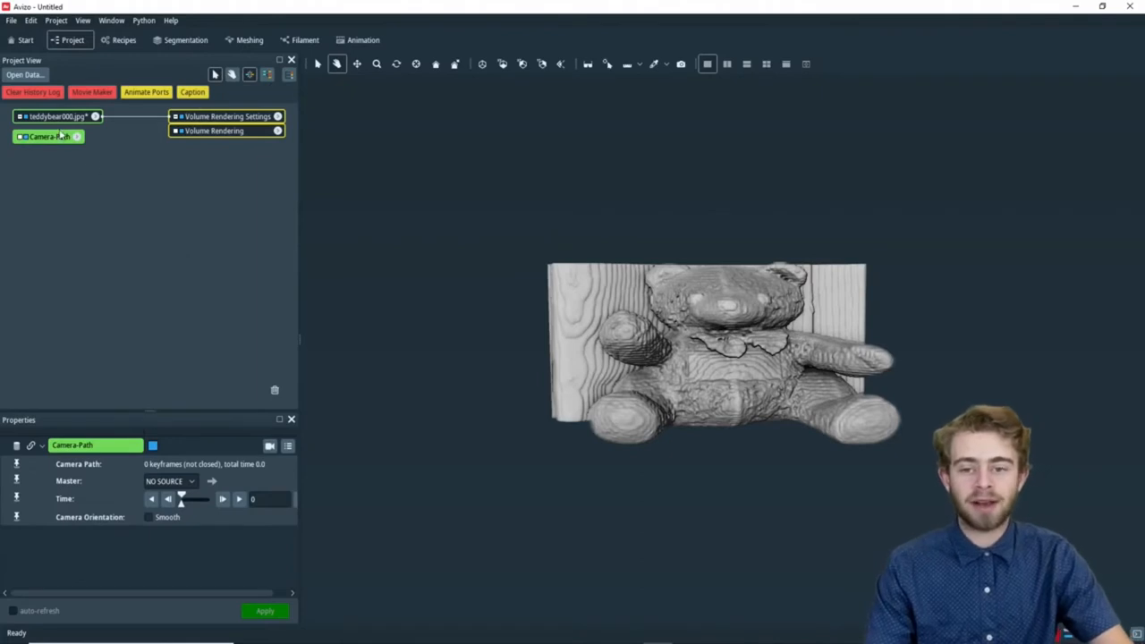
drag(46, 136, 197, 197)
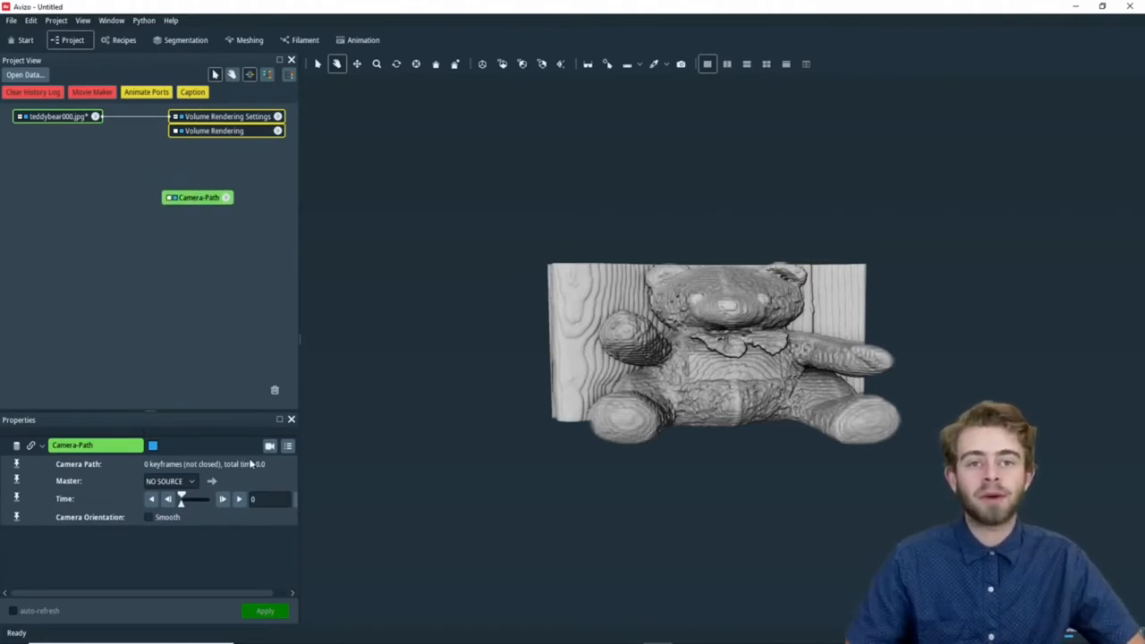
mouse_move(268, 446)
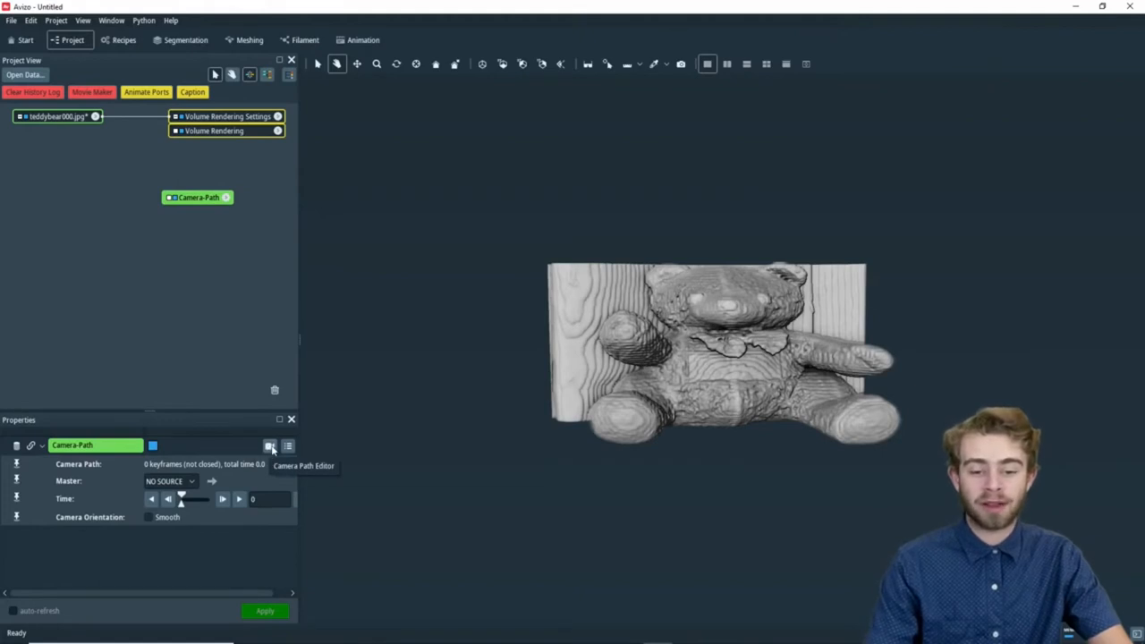
- Launch the Camera Path Editor, move its preview viewer aside, and add the first keyframe
click(271, 445)
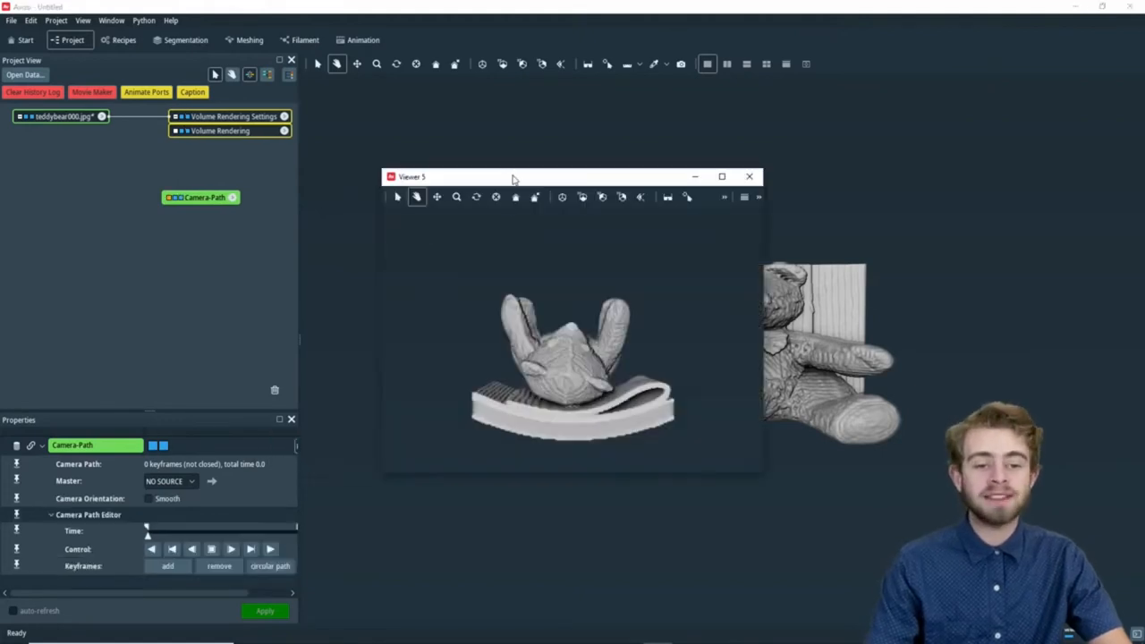
drag(515, 177, 301, 141)
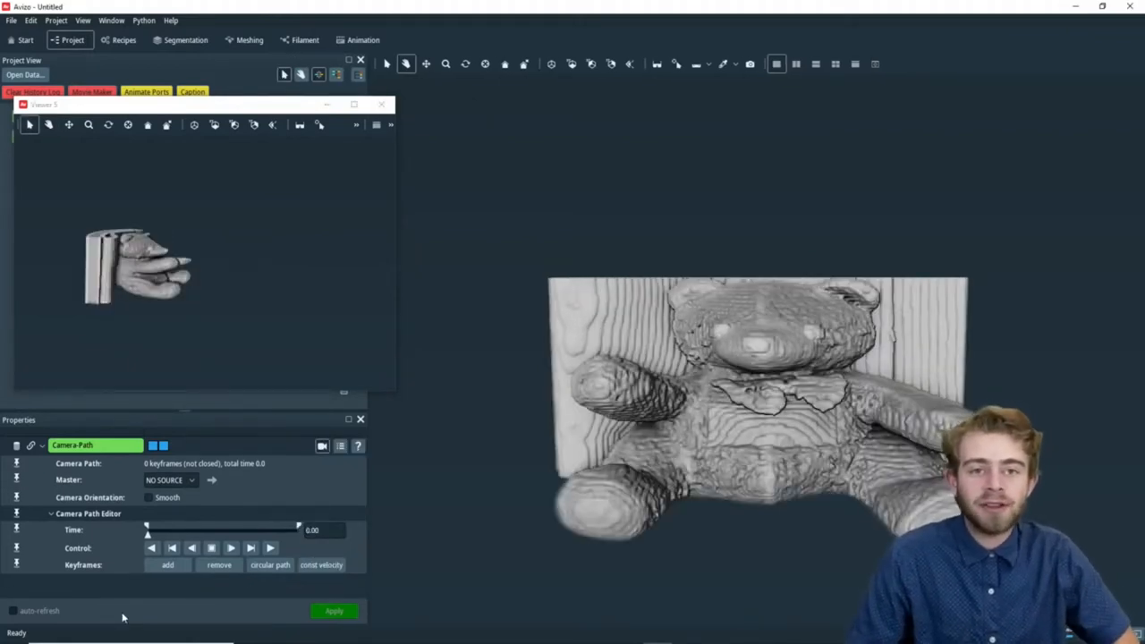
click(168, 565)
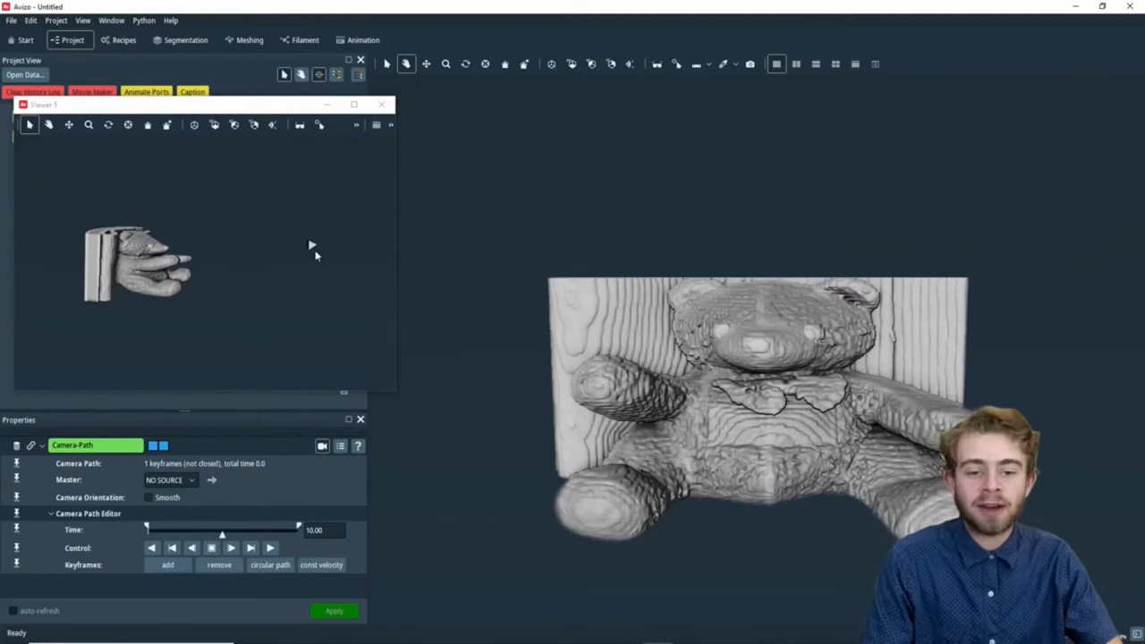
mouse_move(311, 245)
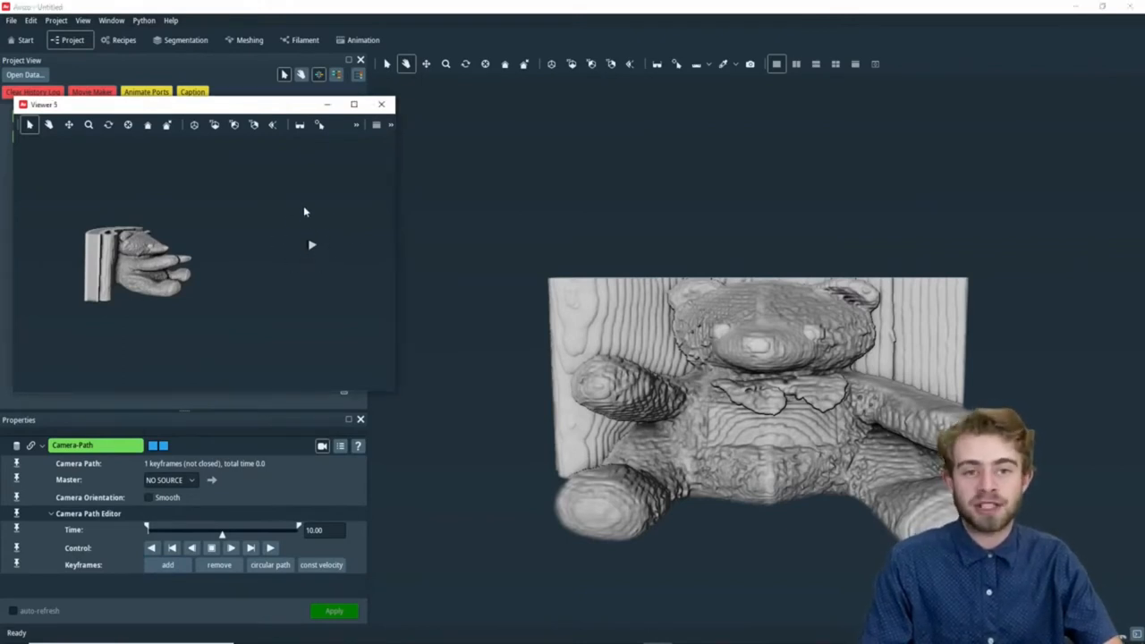
mouse_move(121, 524)
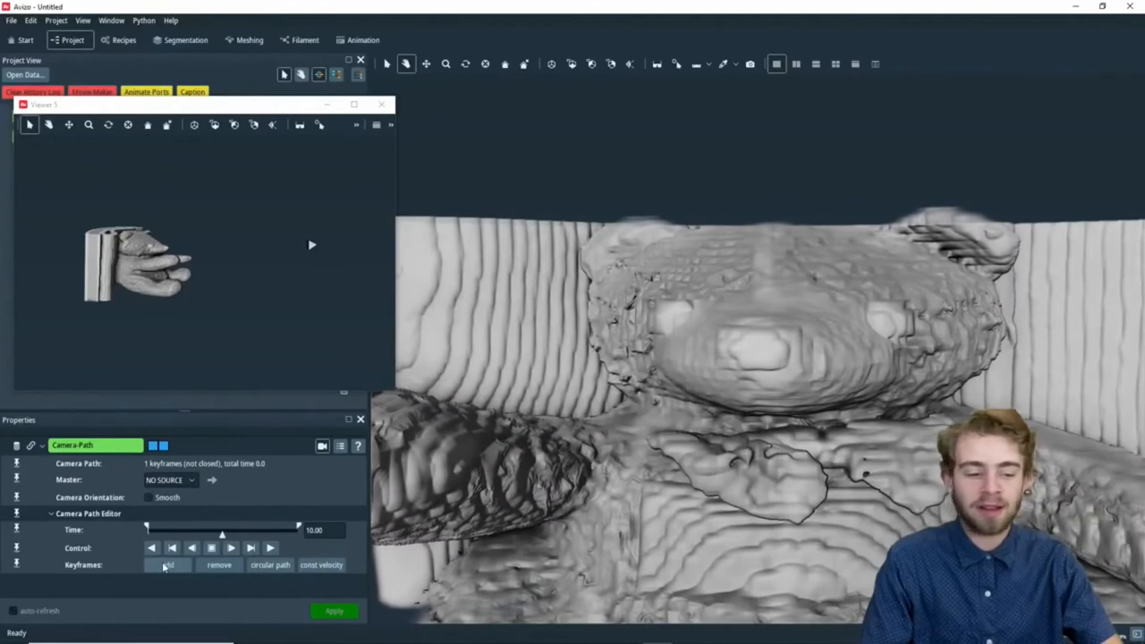
- Add keyframes for a close-up of the bear's face and a view from underneath
click(168, 565)
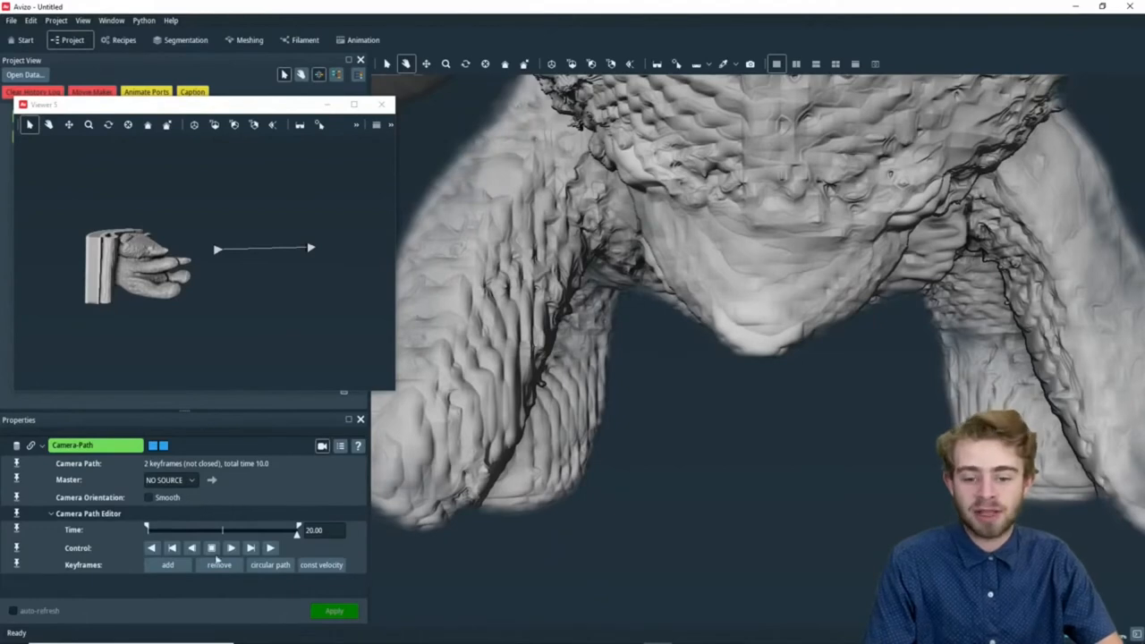
click(269, 565)
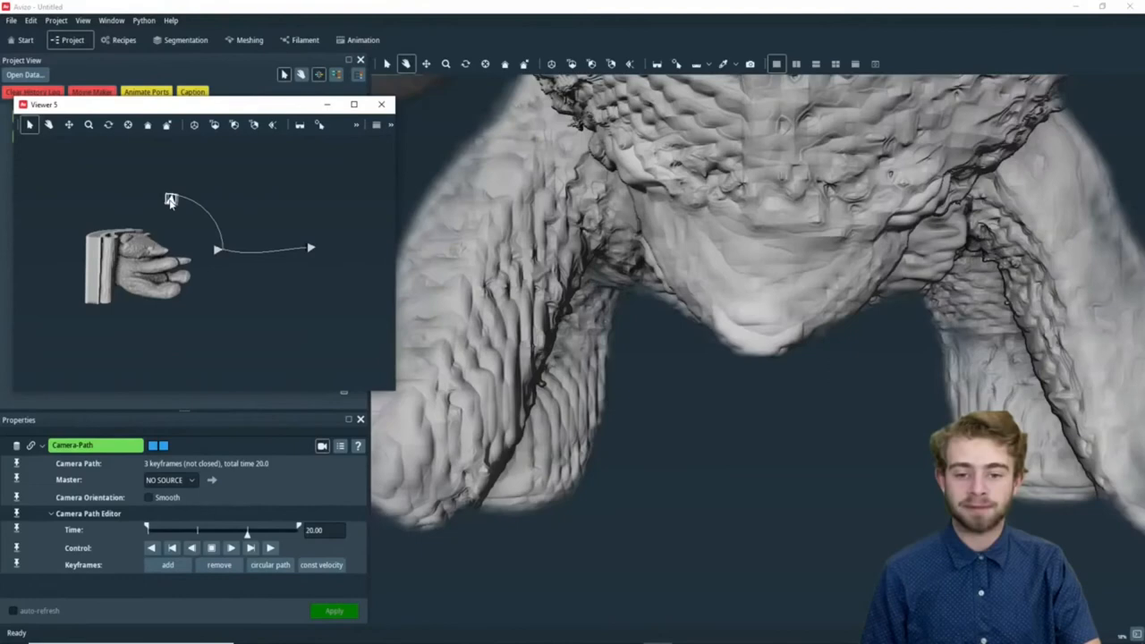
mouse_move(222, 258)
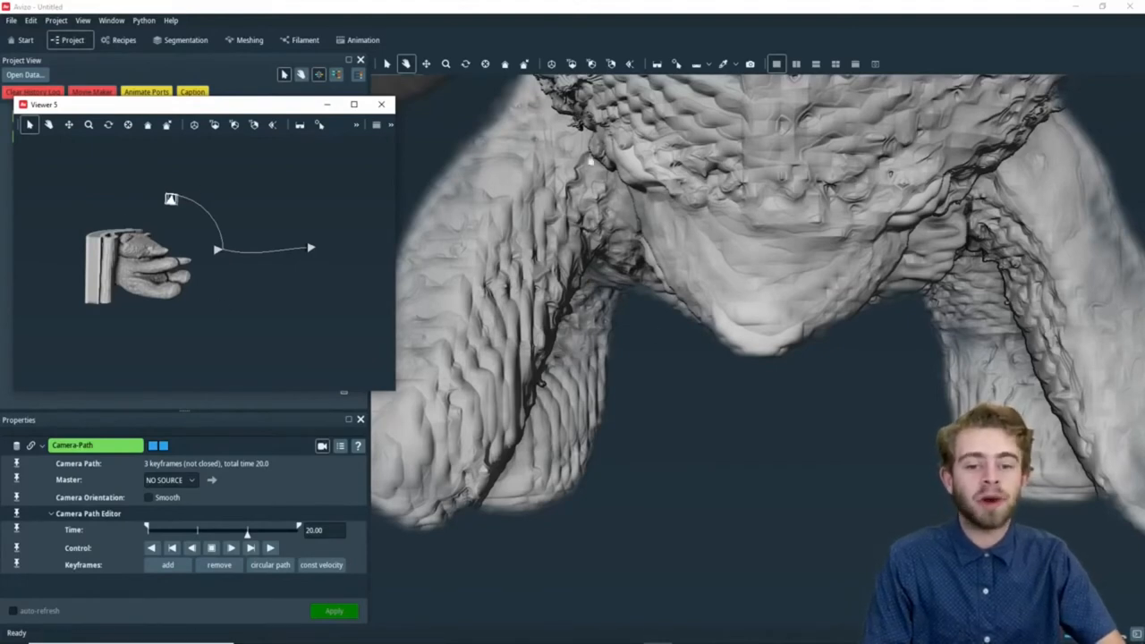
mouse_move(680, 354)
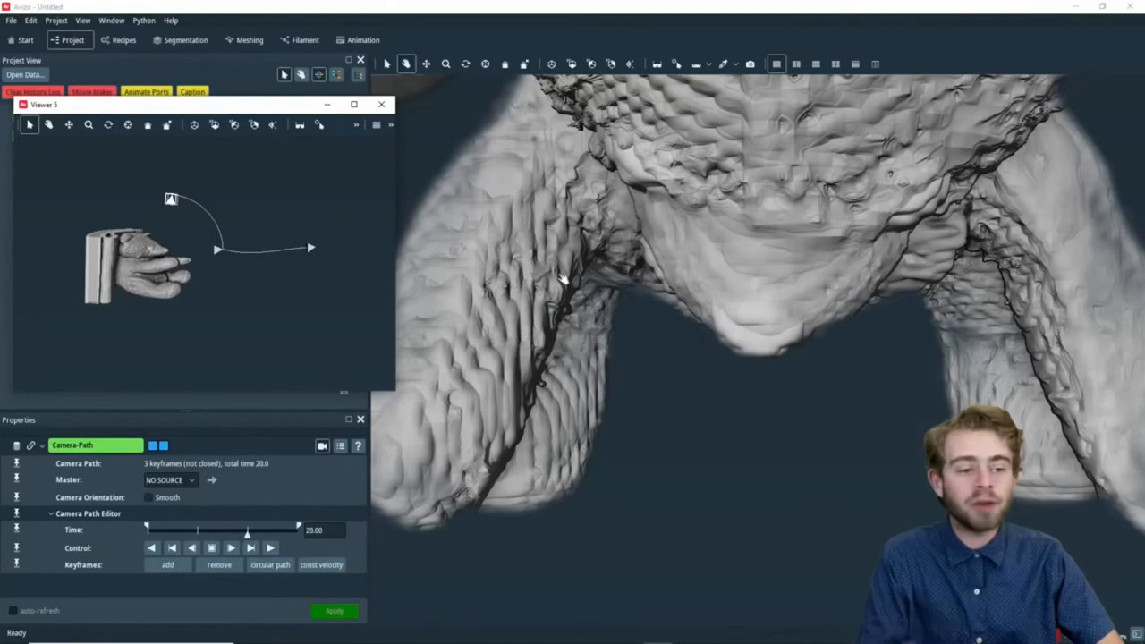
mouse_move(172, 204)
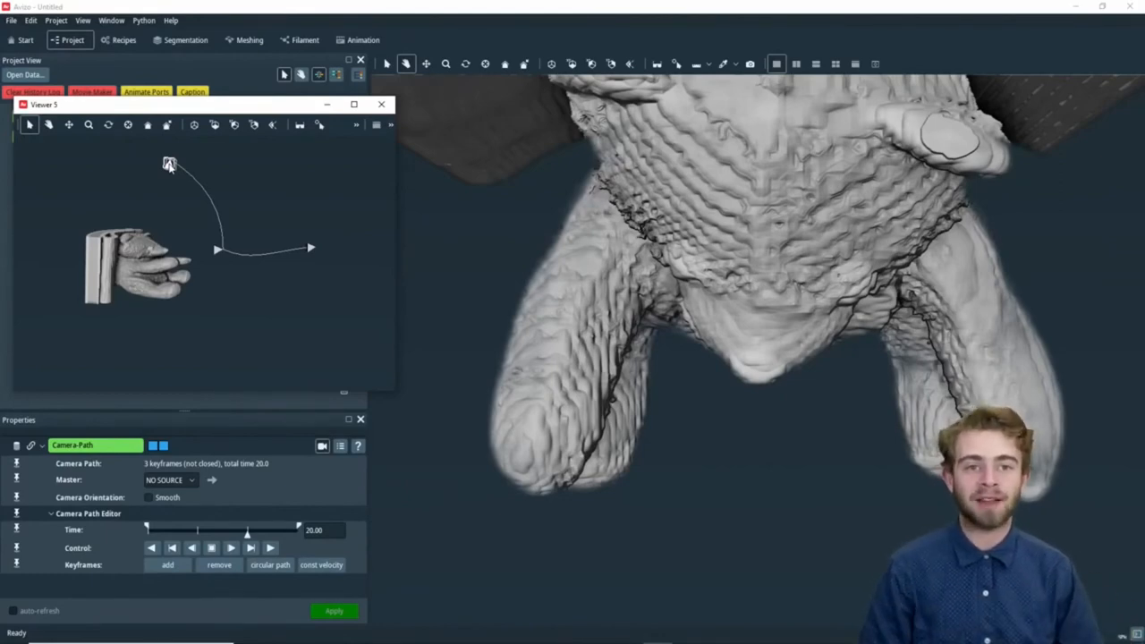
mouse_move(266, 158)
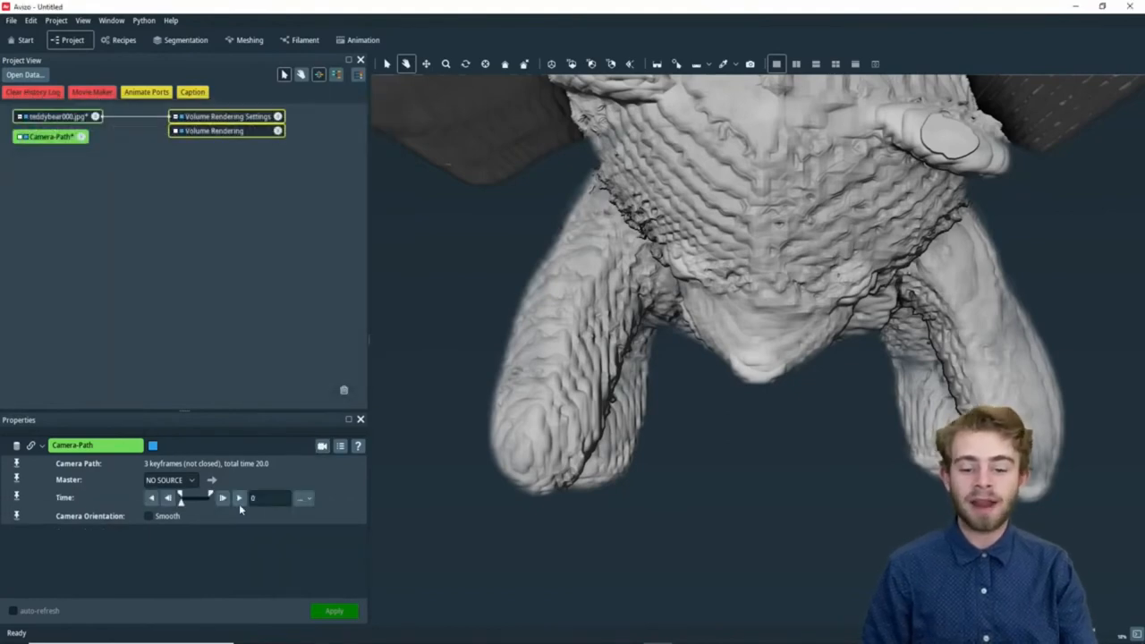
- Close the Camera Path Editor from the Camera Path properties, keeping the three keyframes
click(240, 497)
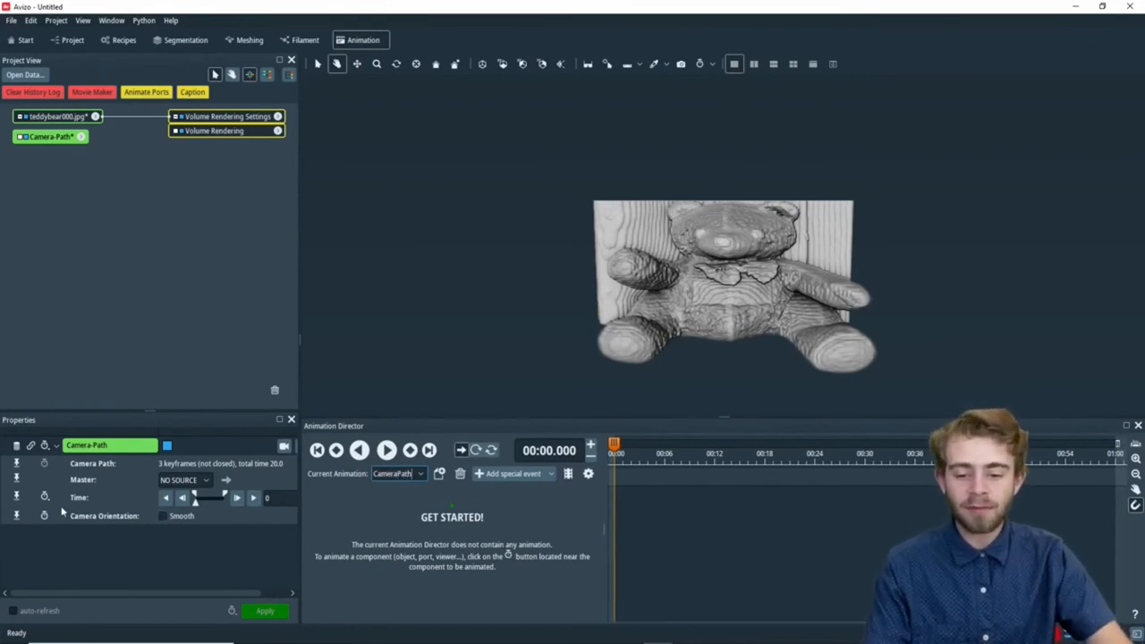
- Animate the Camera Path's Time: value so it appears as a track in the Animation Director
click(45, 497)
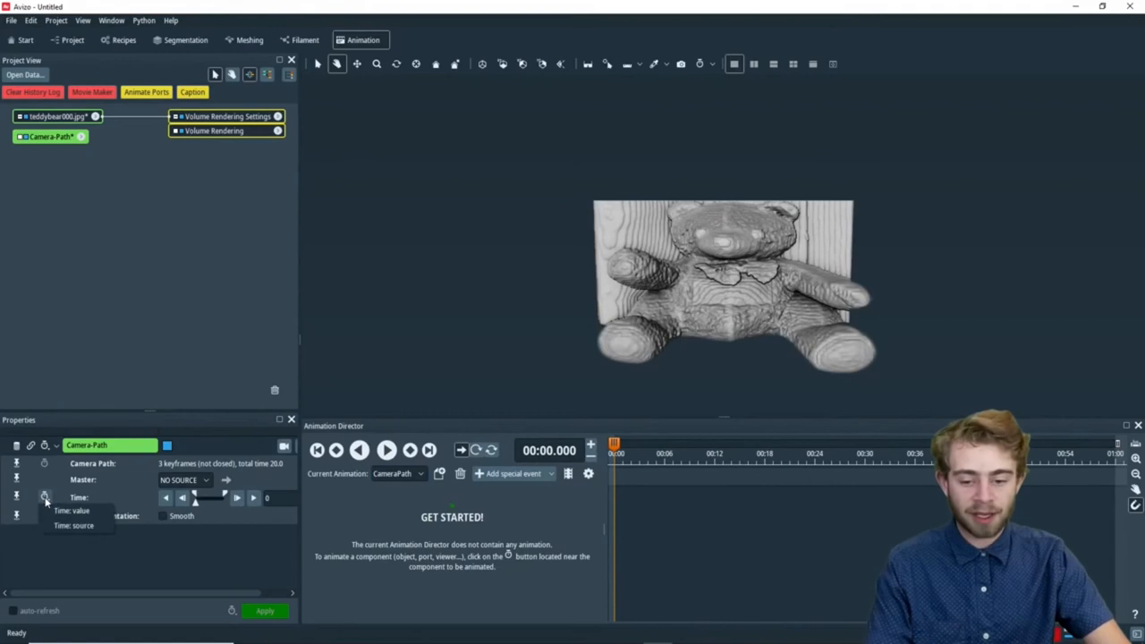
click(71, 510)
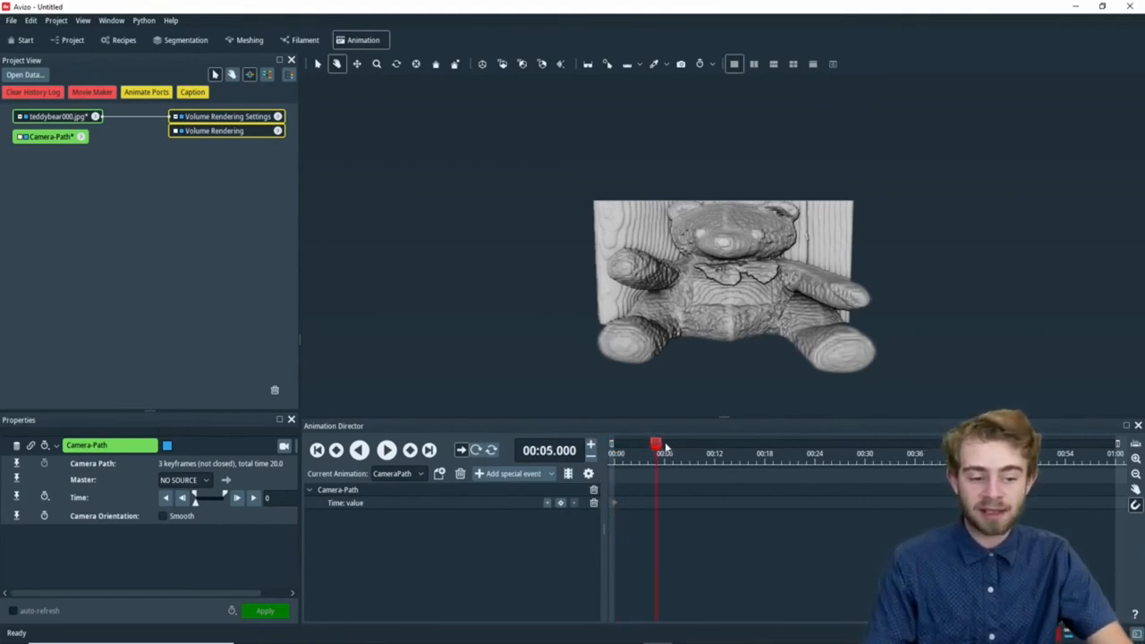
- At 00:06 on the timeline, keyframe Time at 20 so the flight spans the first six seconds
click(666, 444)
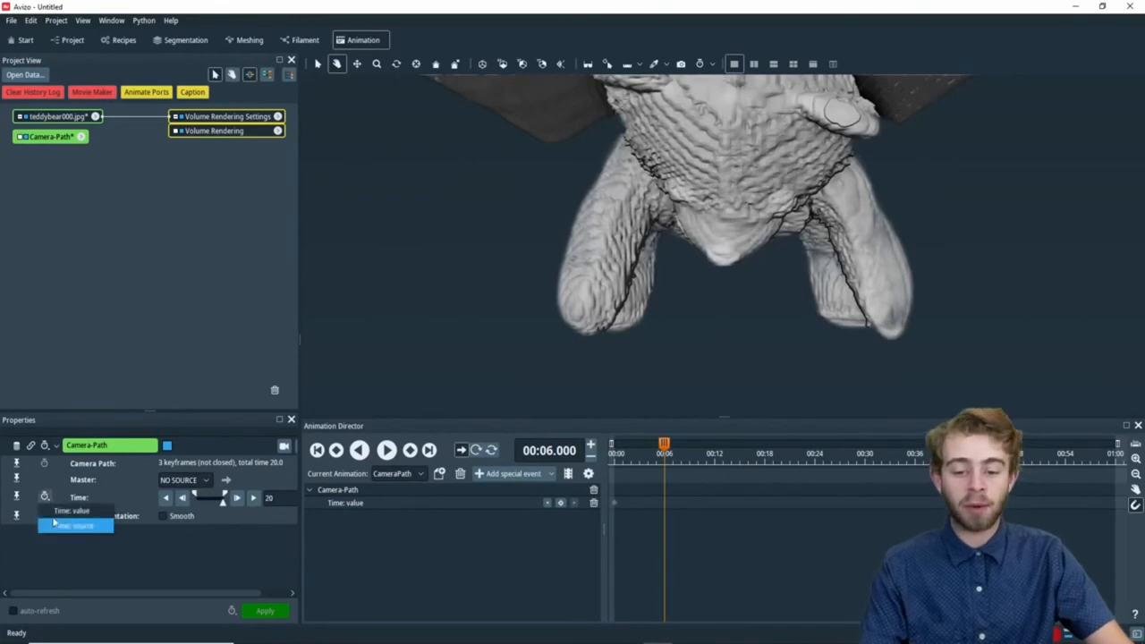
click(76, 512)
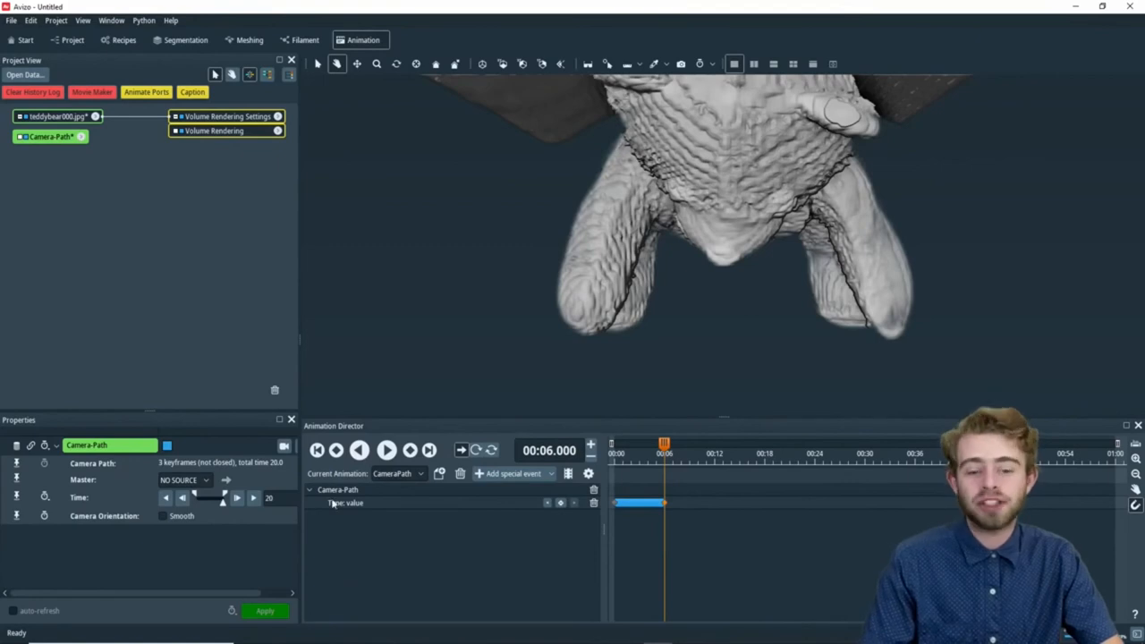
- Return to the start and play the animation, flying the camera toward the bear's face
click(317, 450)
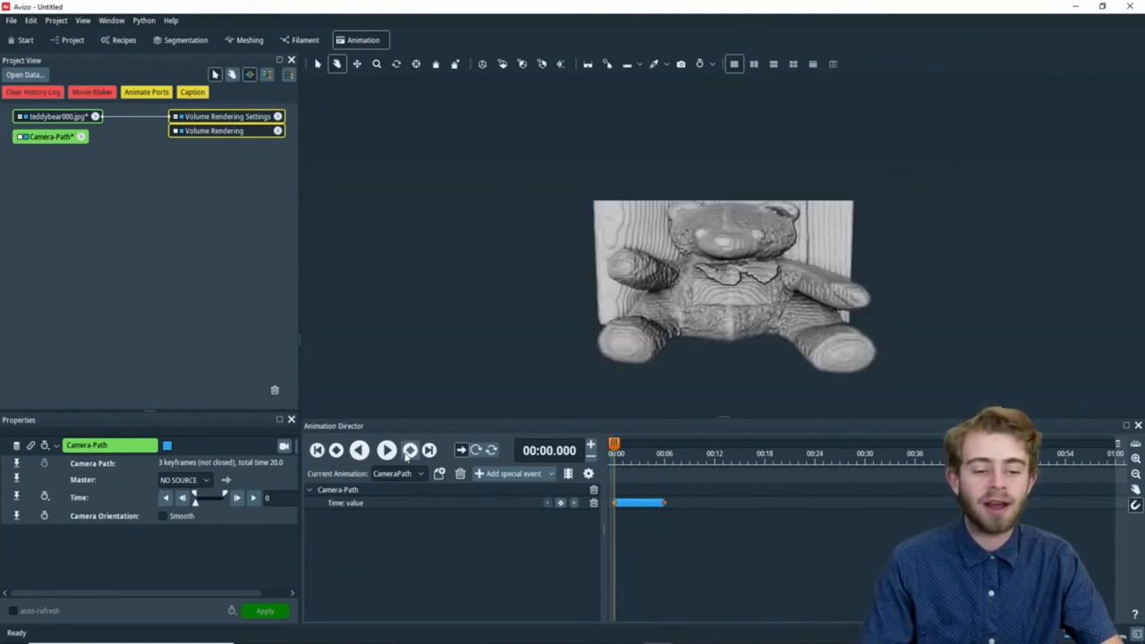
click(387, 451)
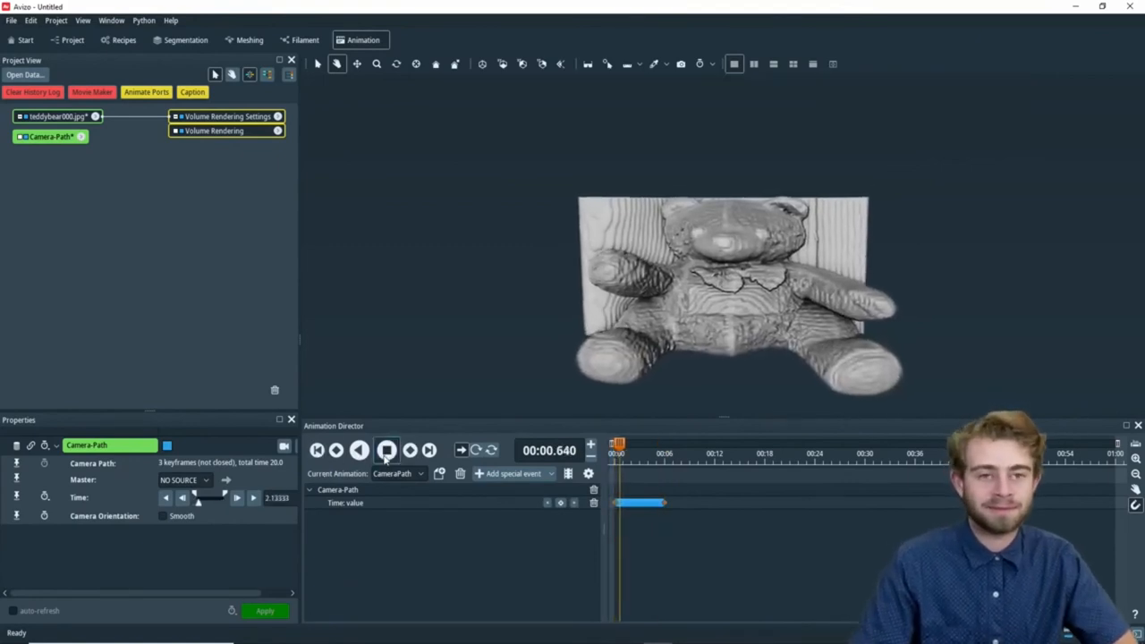
click(387, 451)
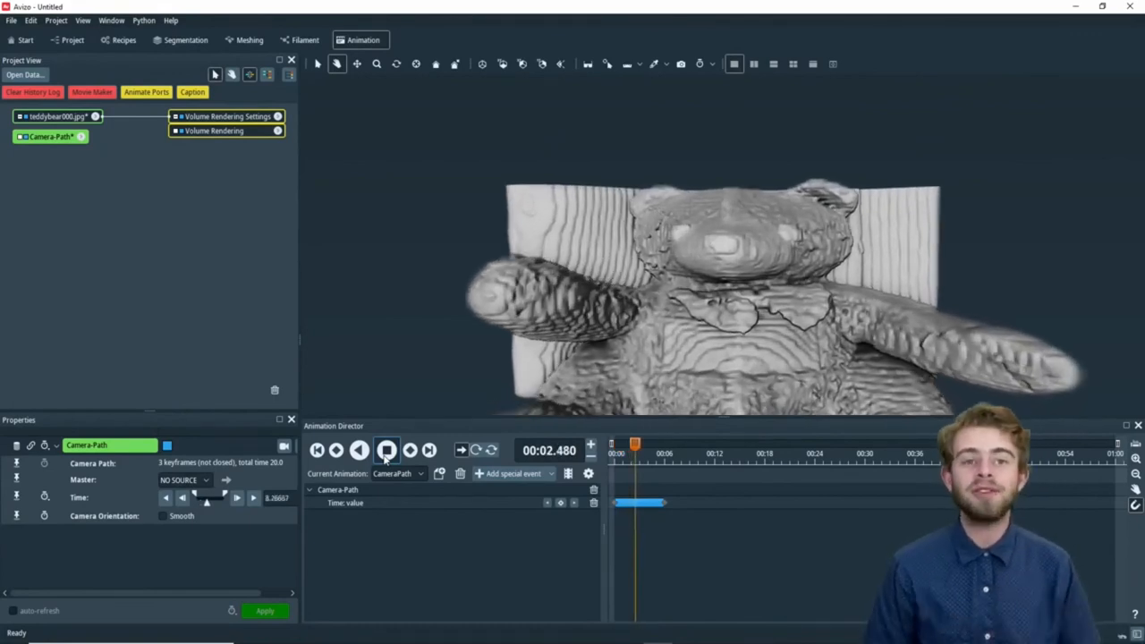
click(387, 451)
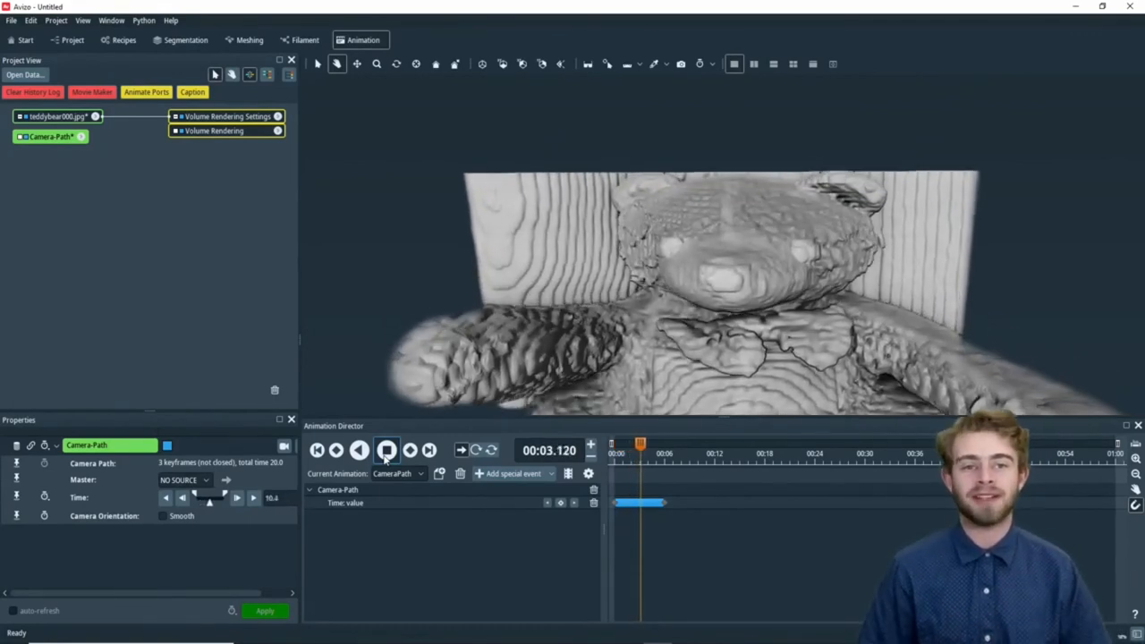